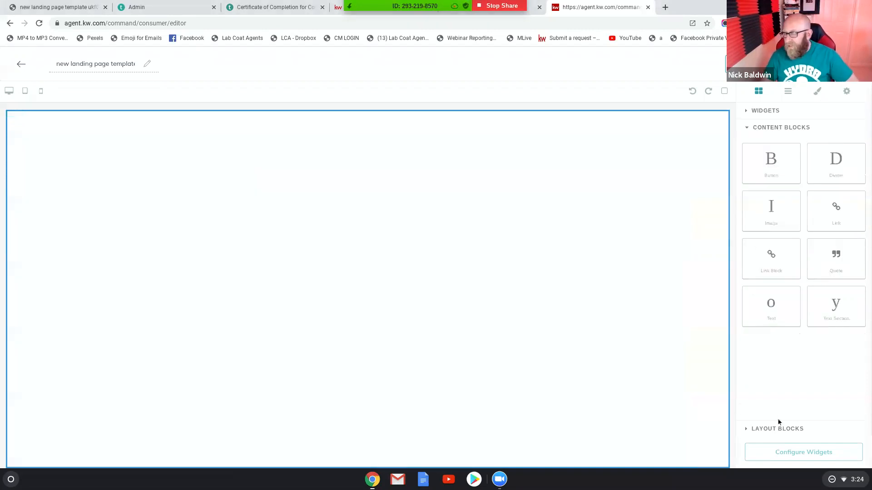
mouse_move(785, 209)
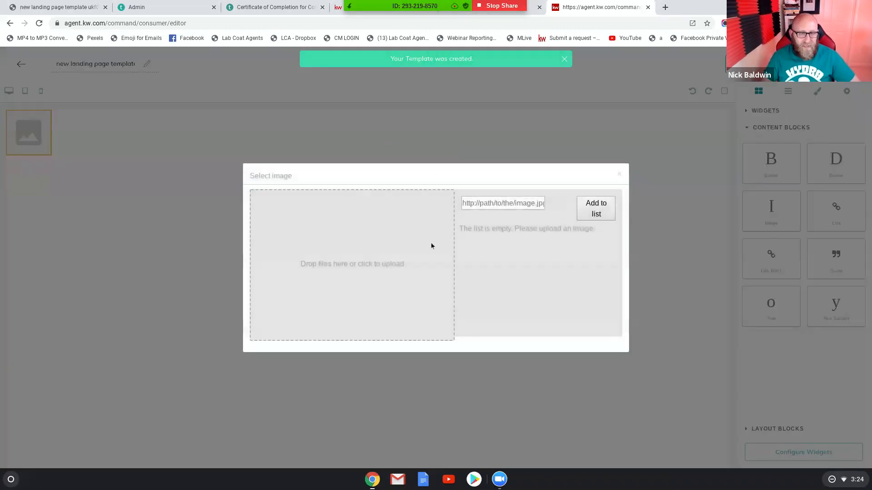
Step: Upload the neighborhood video graphic from the Images folder into the header image block
left_click(352, 264)
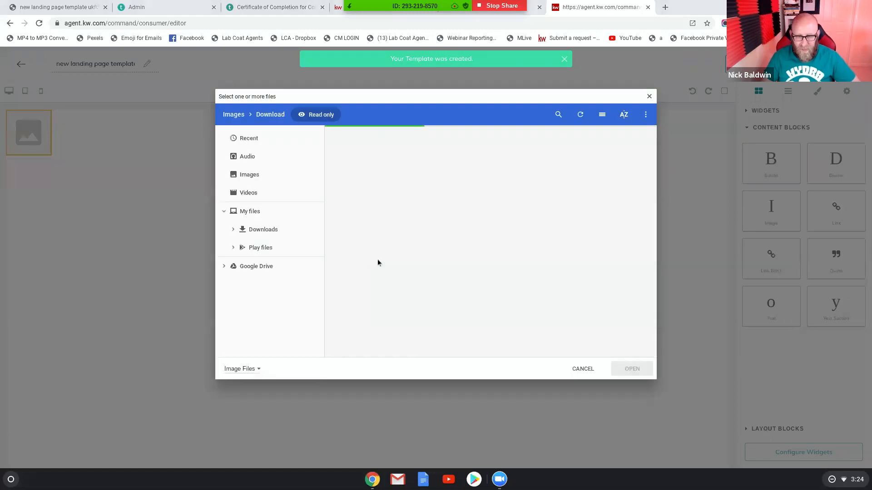
left_click(249, 174)
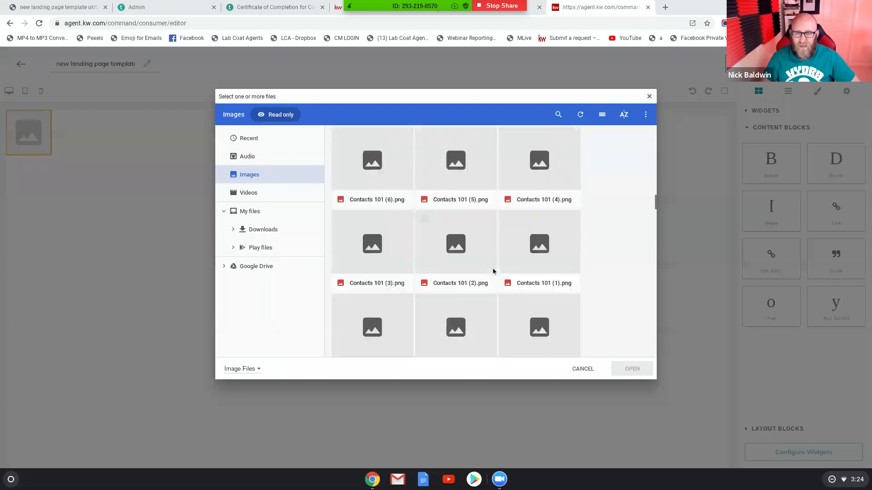
scroll("down", 3)
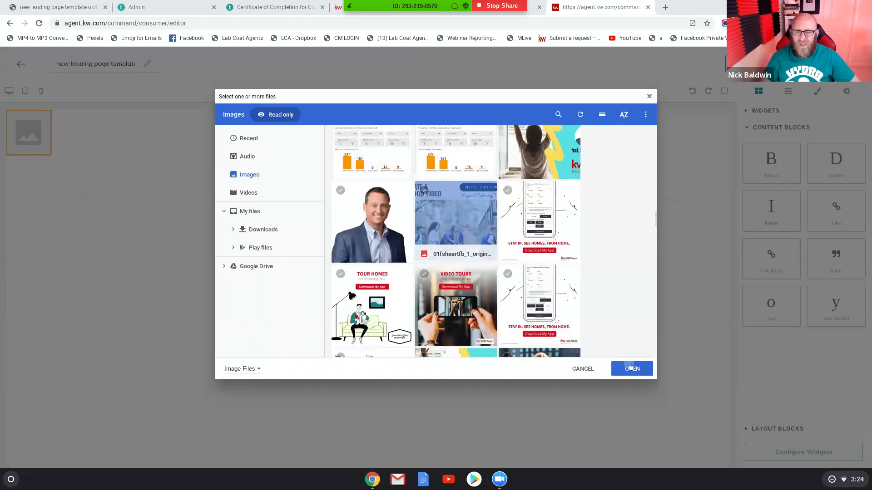
left_click(632, 369)
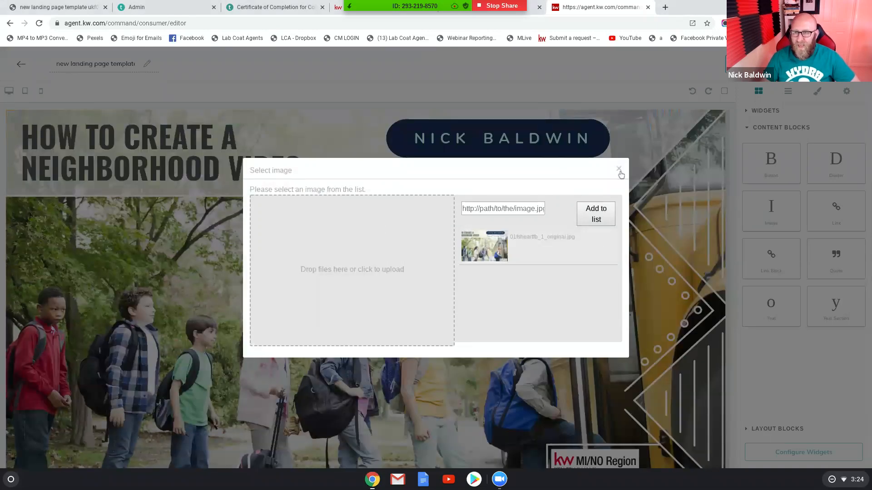
Step: Close the image chooser, switch to Mobile preview, and resize the header image to about half width
left_click(619, 169)
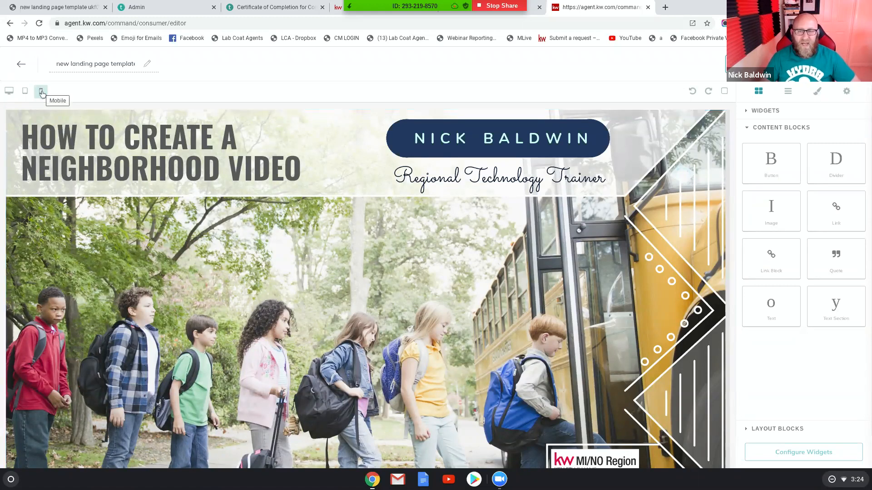
left_click(41, 91)
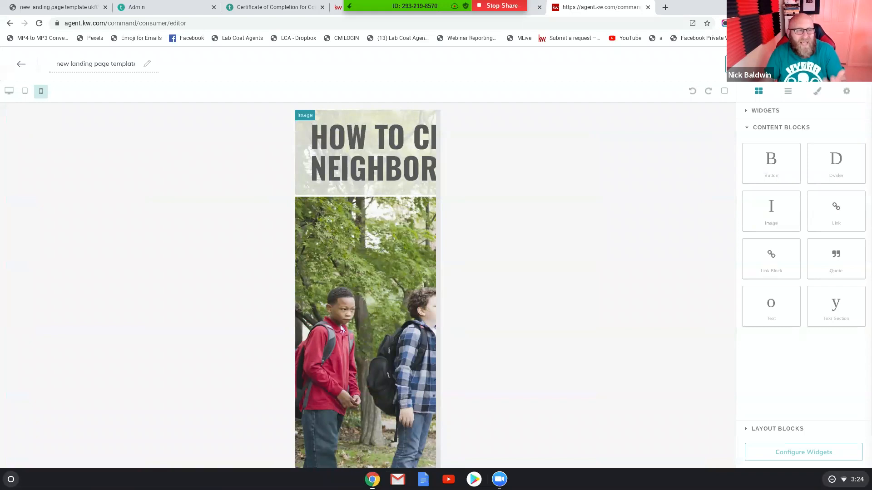
left_click(25, 91)
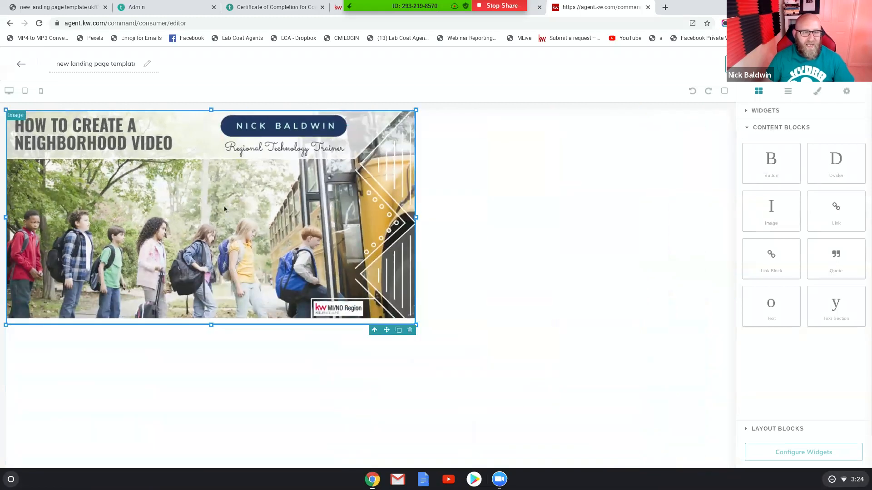
left_click(41, 90)
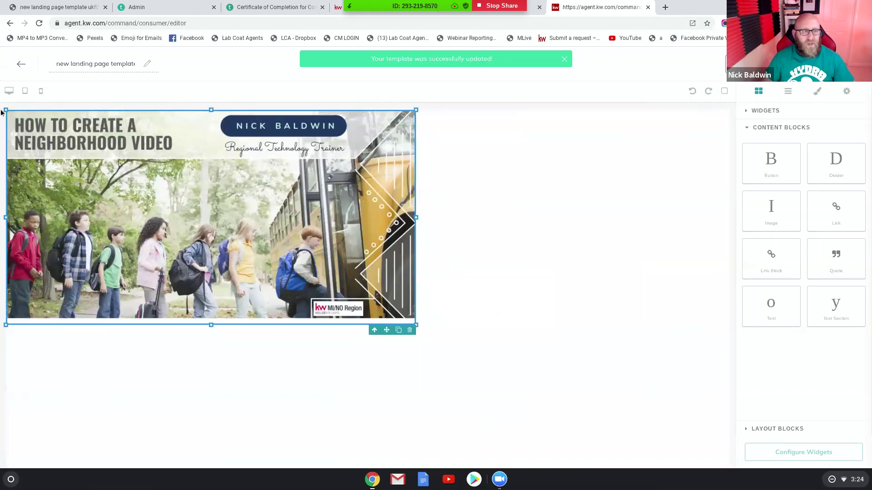
mouse_move(10, 90)
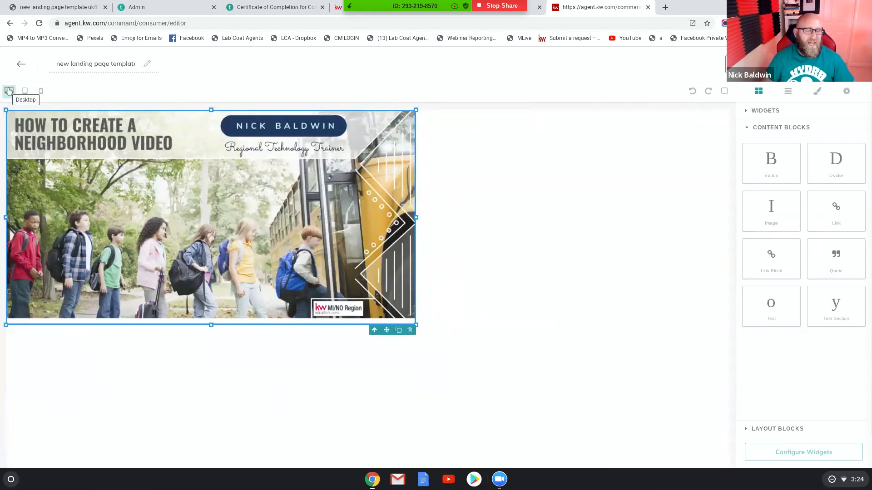
Step: Check the header image in Desktop view, then return to Mobile view to fill its width
left_click(25, 91)
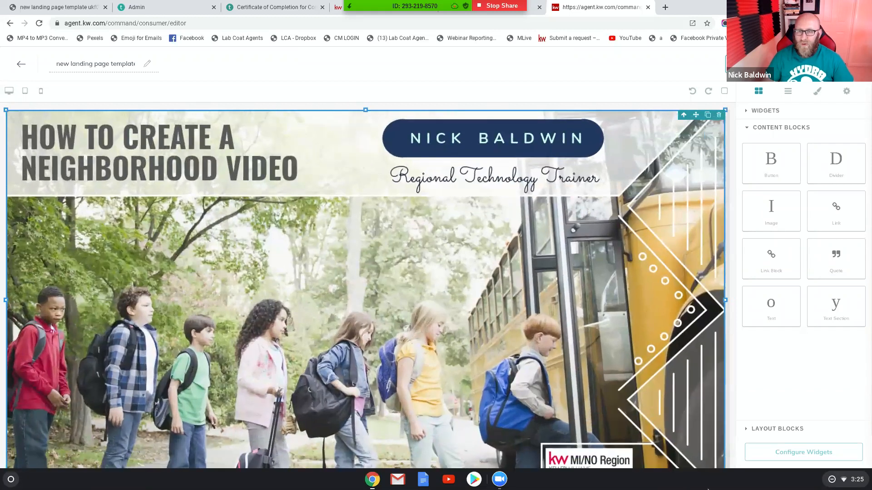
left_click(24, 91)
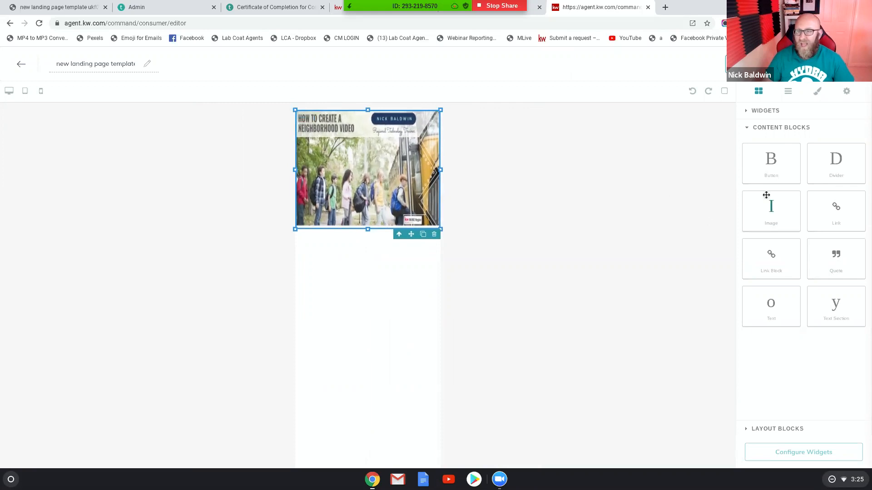
mouse_move(2, 102)
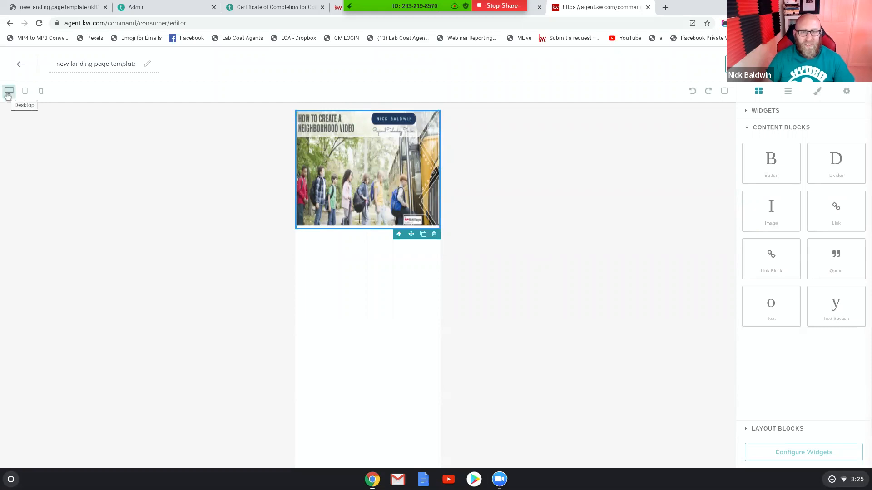
Step: Cycle through tablet, mobile and desktop previews, ending on tablet with the header image selected
left_click(25, 91)
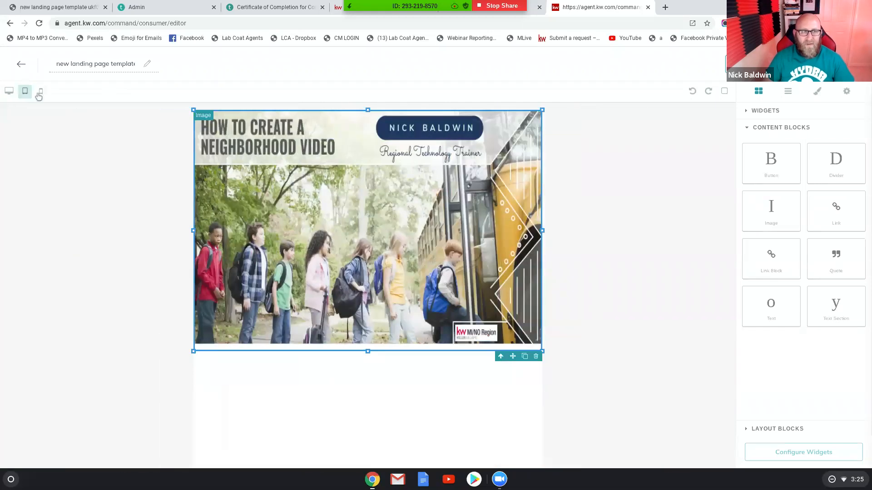
left_click(40, 90)
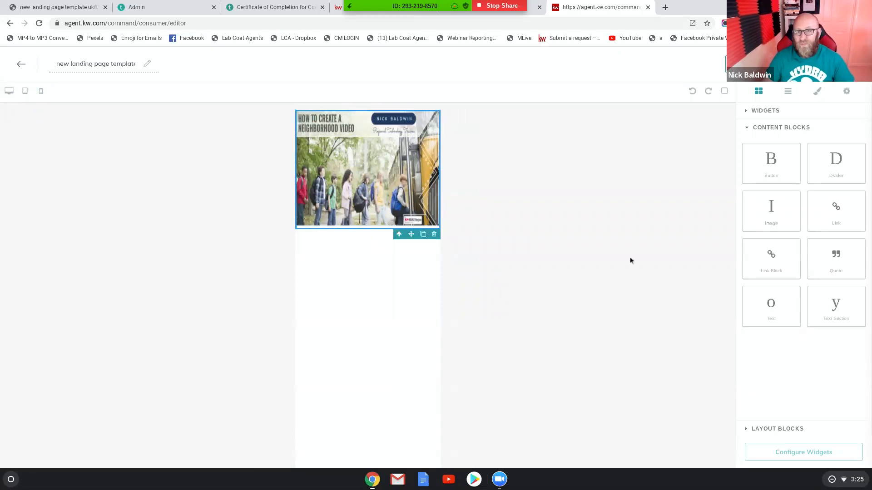
mouse_move(77, 134)
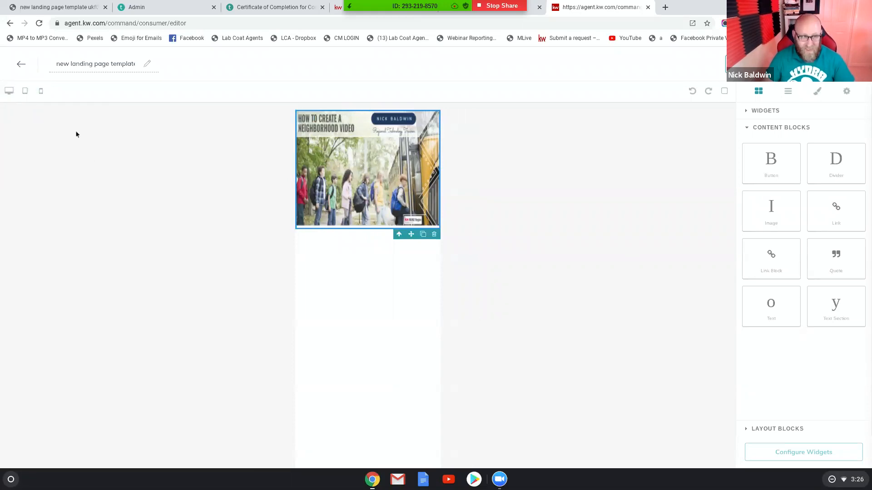
left_click(9, 90)
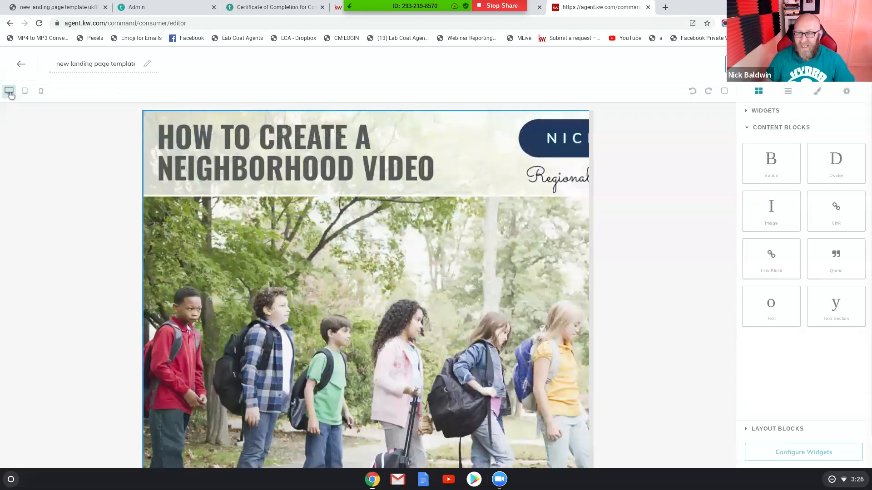
left_click(25, 92)
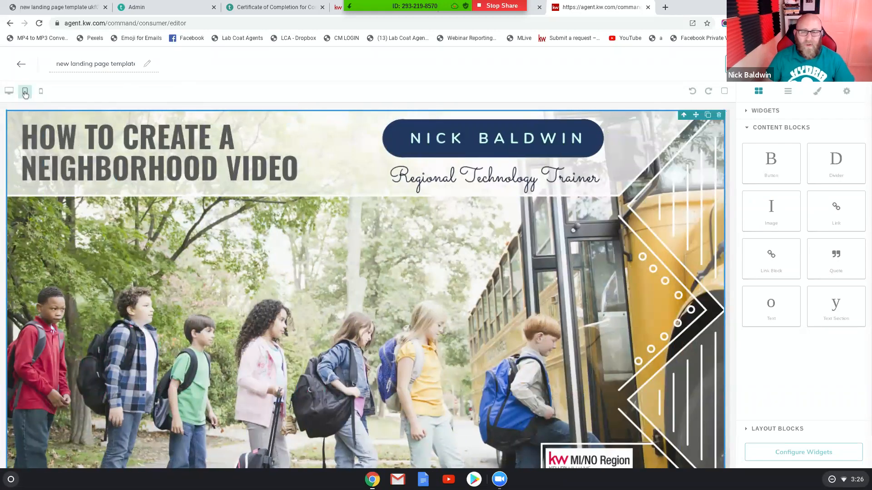
left_click(25, 91)
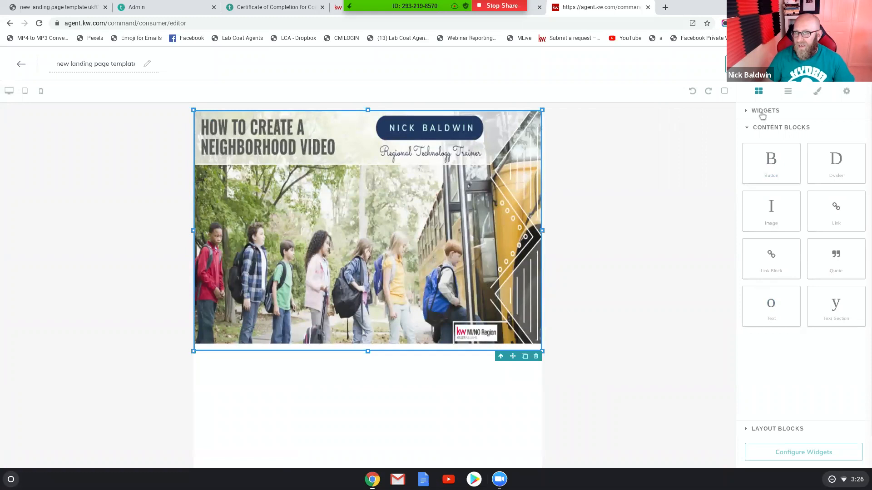
Step: Expand Widgets and add the Download My App widget below the header image
left_click(765, 111)
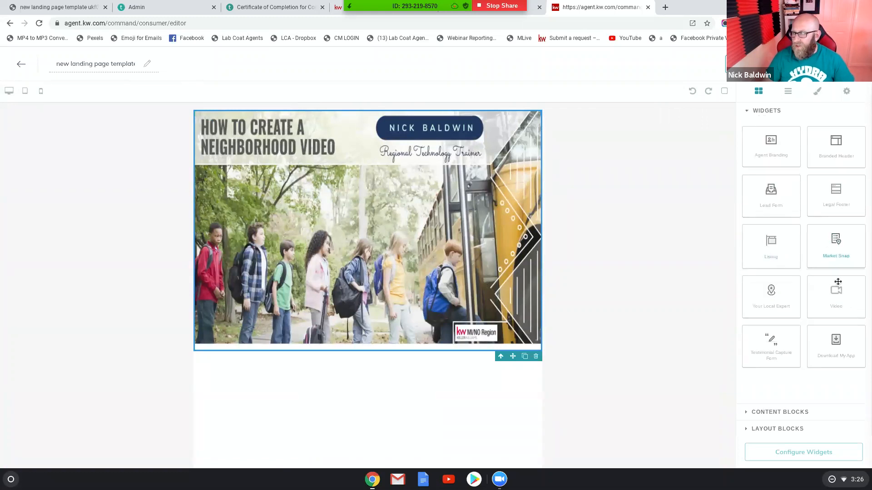
mouse_move(836, 347)
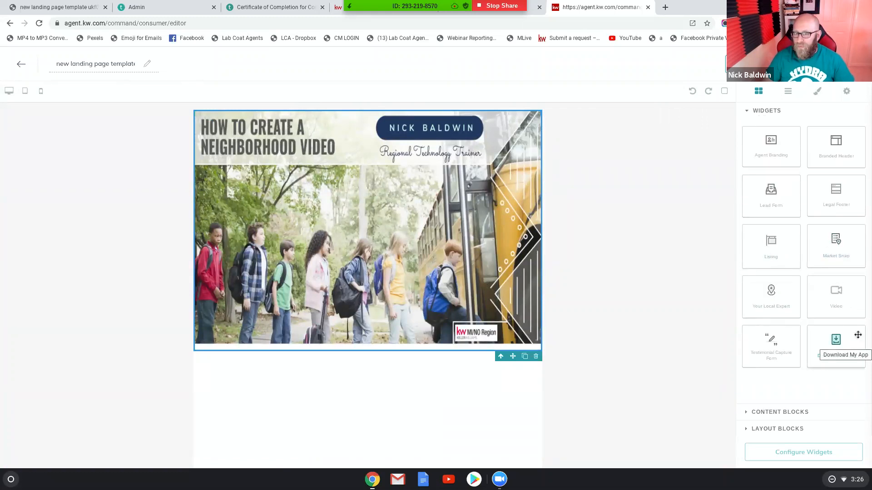
left_click(836, 343)
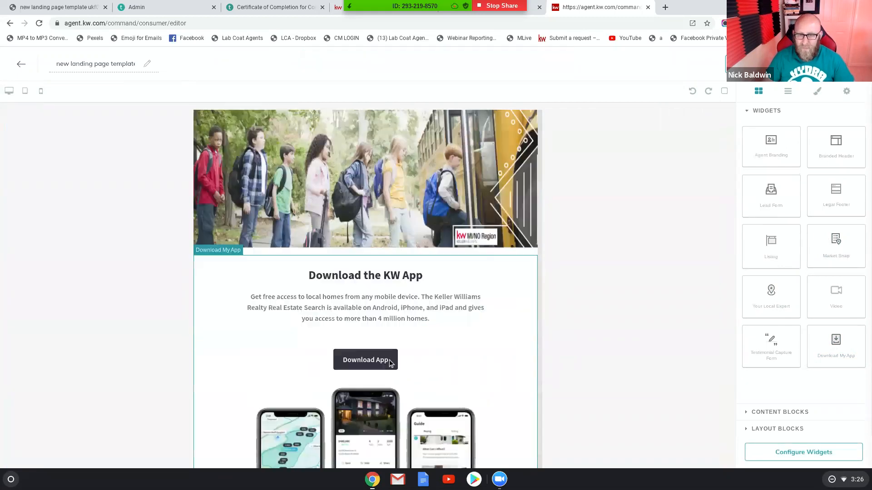
scroll("down", 3)
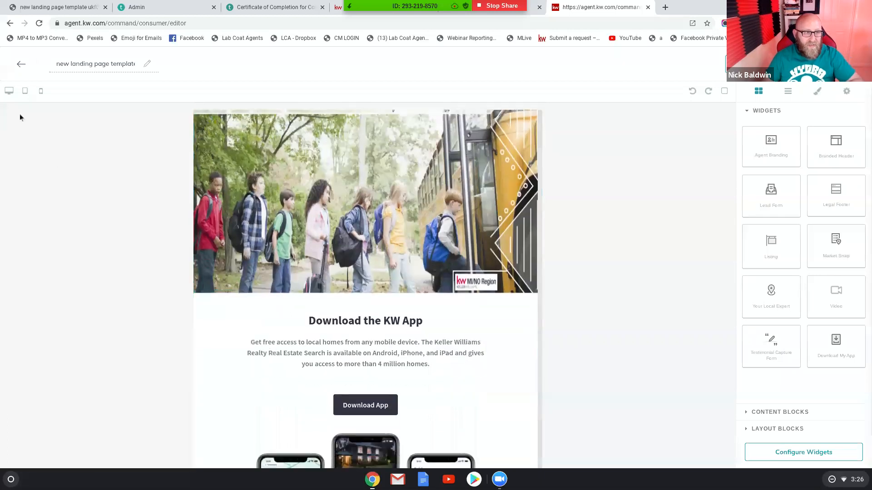
Step: Toggle between tablet and phone previews, finishing on the phone-width view
left_click(25, 90)
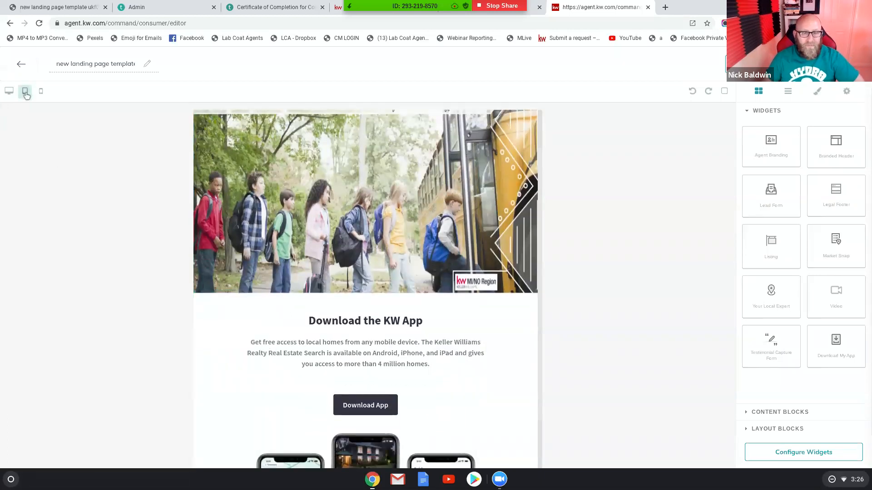
left_click(41, 91)
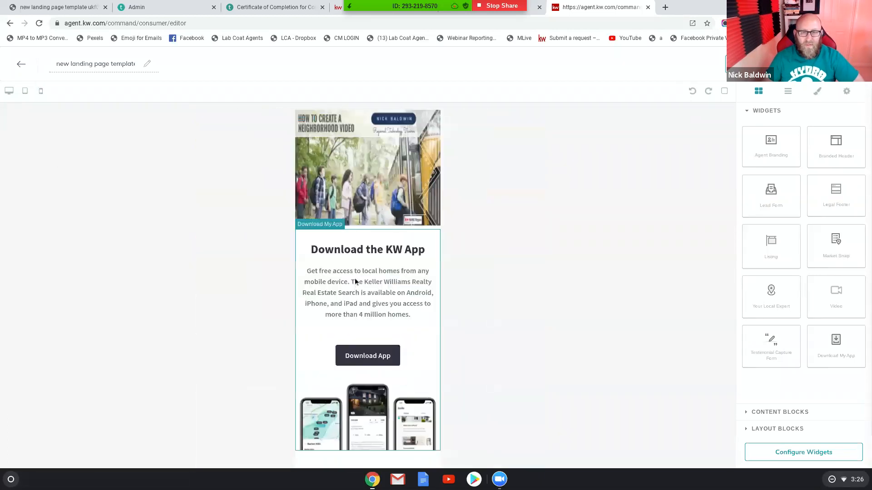
left_click(25, 91)
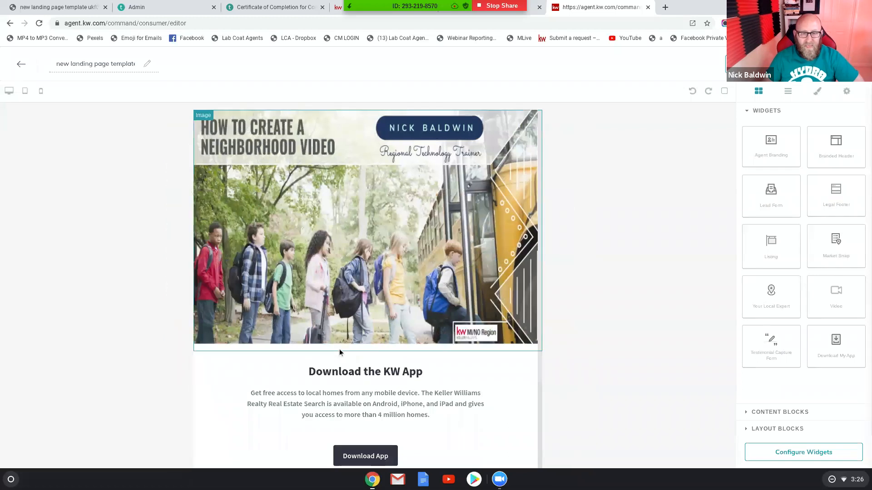
left_click(41, 91)
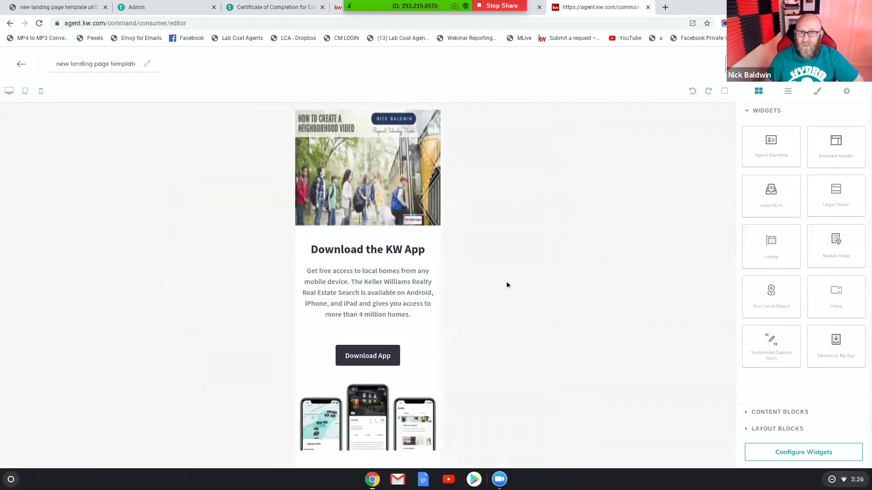
mouse_move(607, 292)
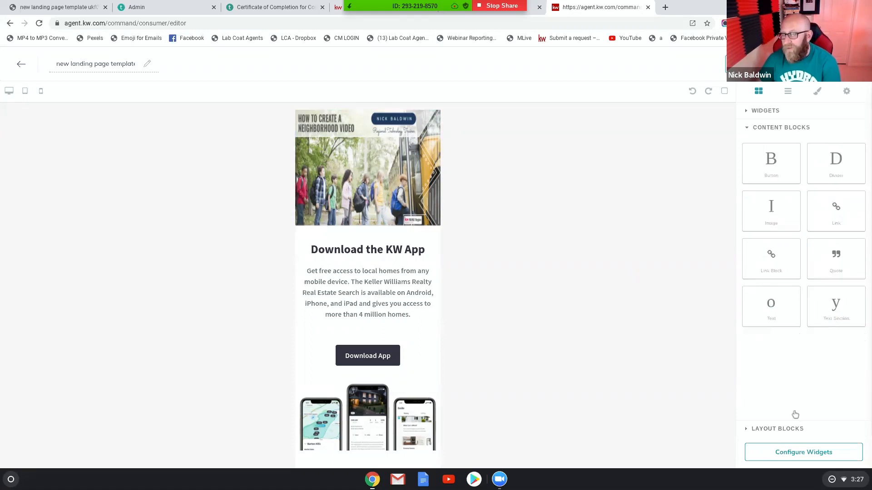
mouse_move(774, 303)
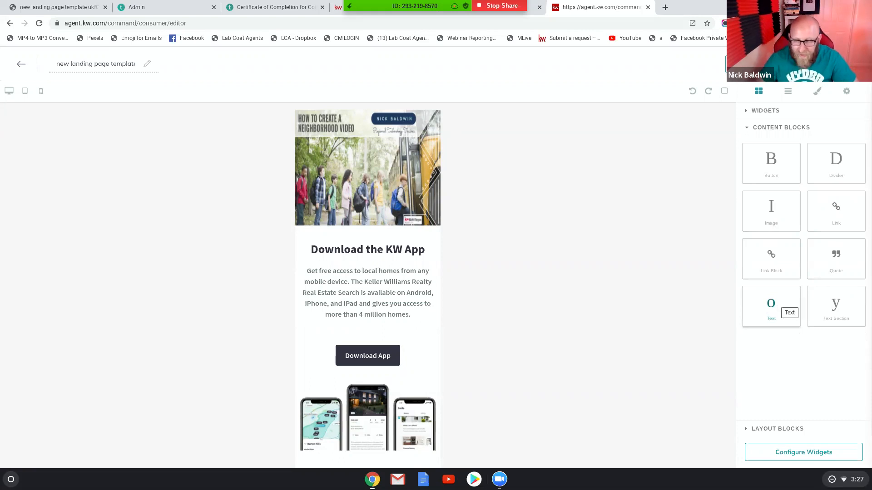
Step: Expand the Widgets list in the right side panel
left_click(765, 110)
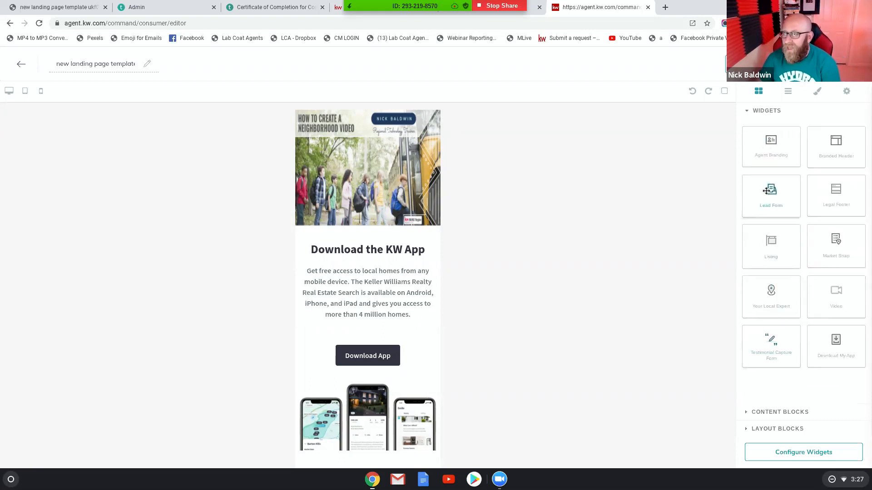
mouse_move(783, 197)
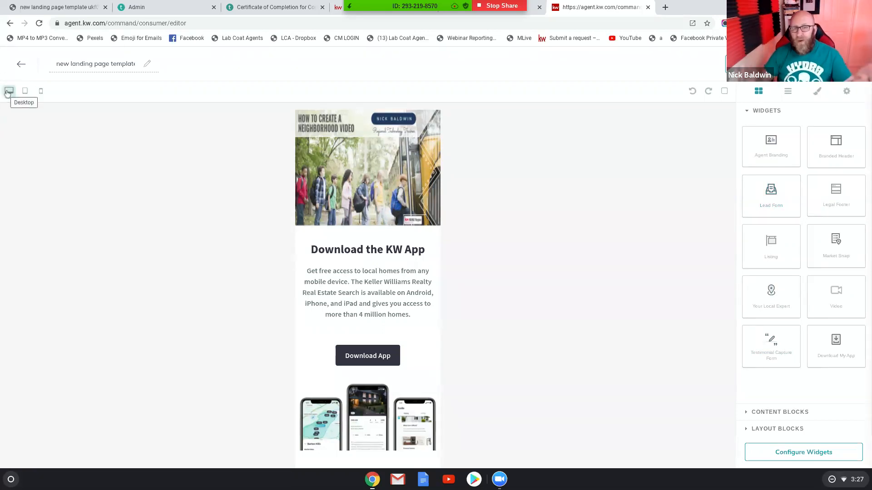
left_click(25, 90)
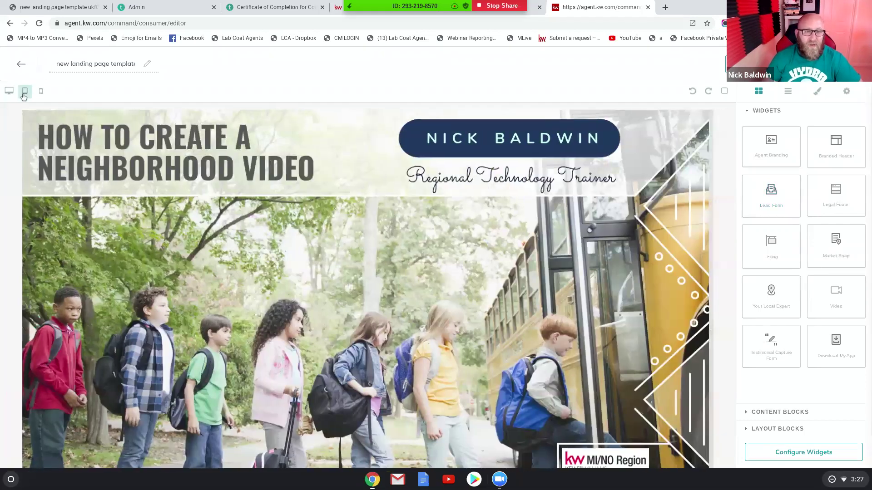
left_click(41, 91)
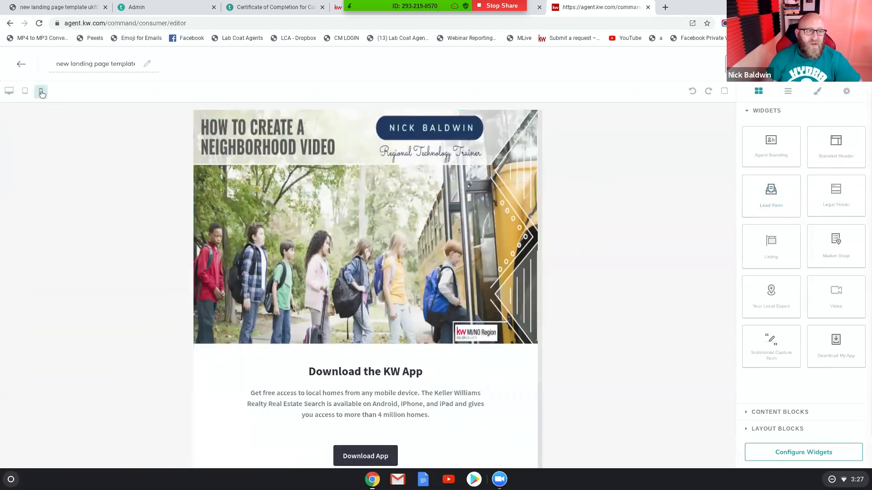
left_click(40, 92)
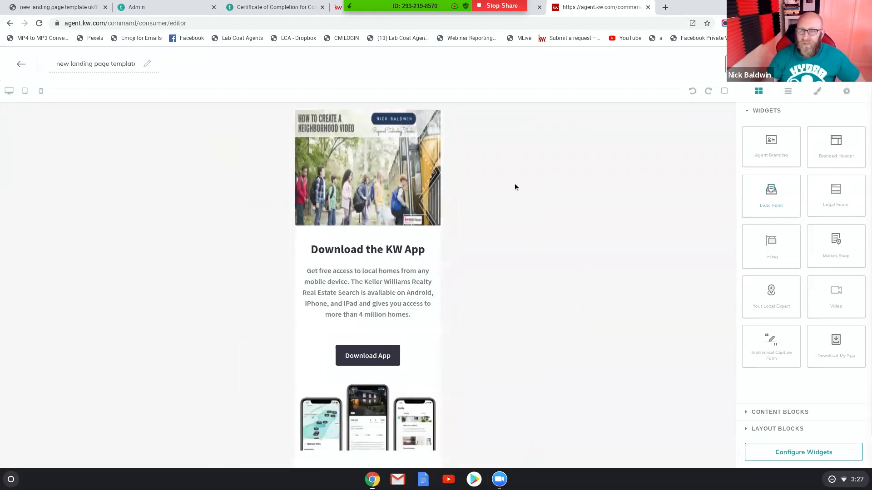
mouse_move(499, 5)
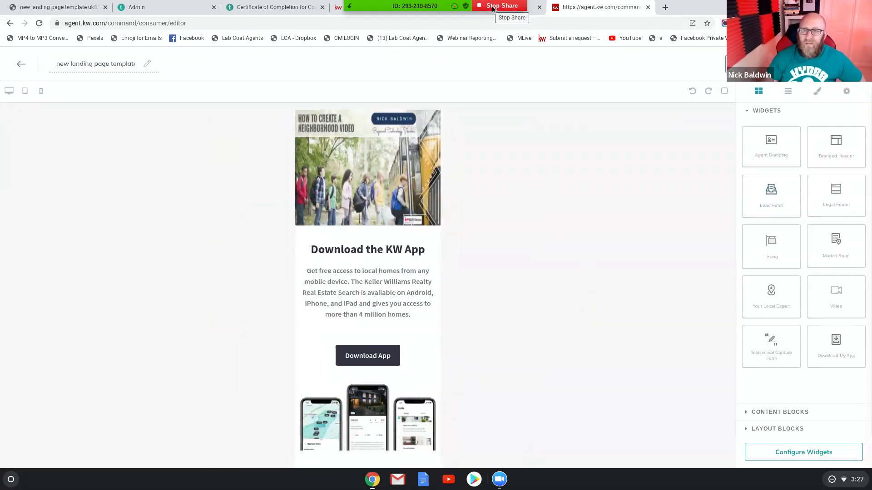